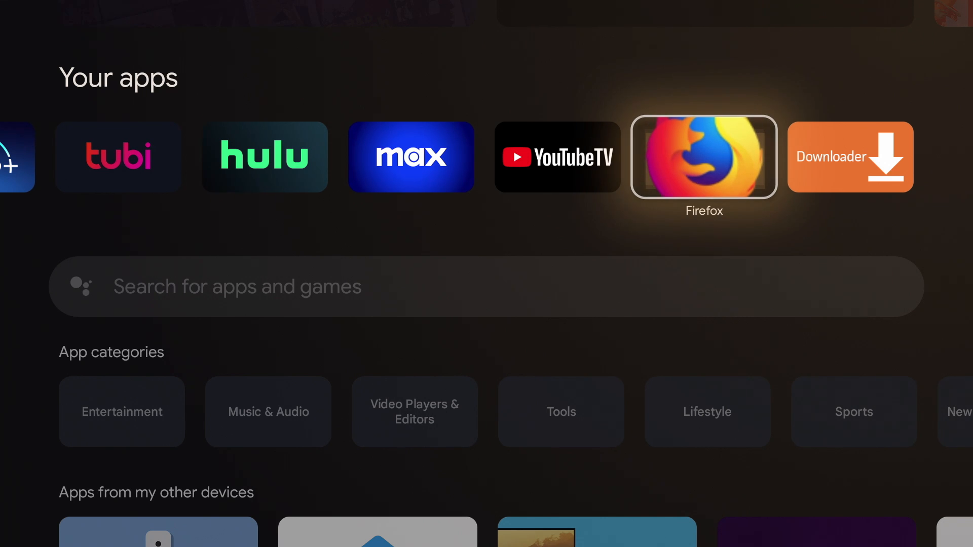
- Leave the Your apps list and return to the Google TV home screen
left_click(704, 156)
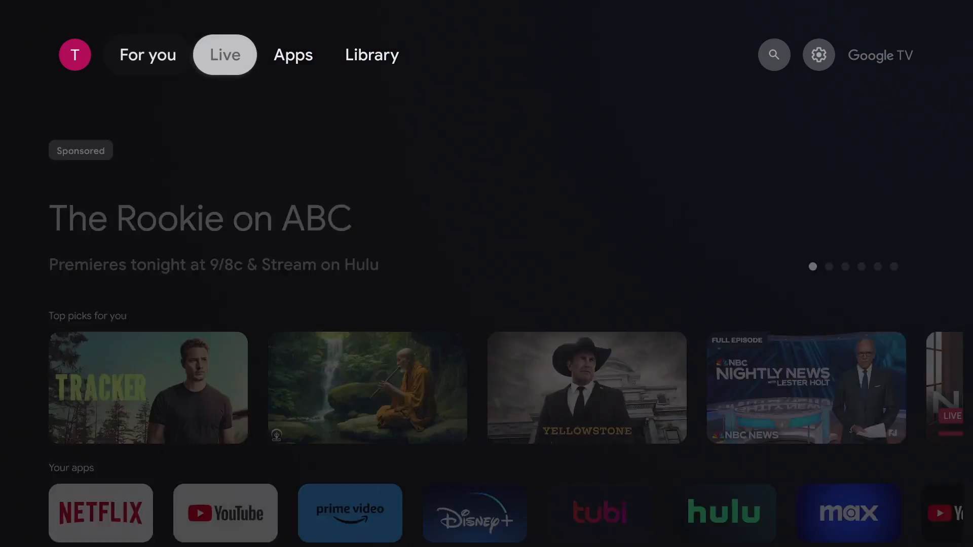
- In Settings > System > About, select the Android TV OS build three times toward developer mode
left_click(818, 54)
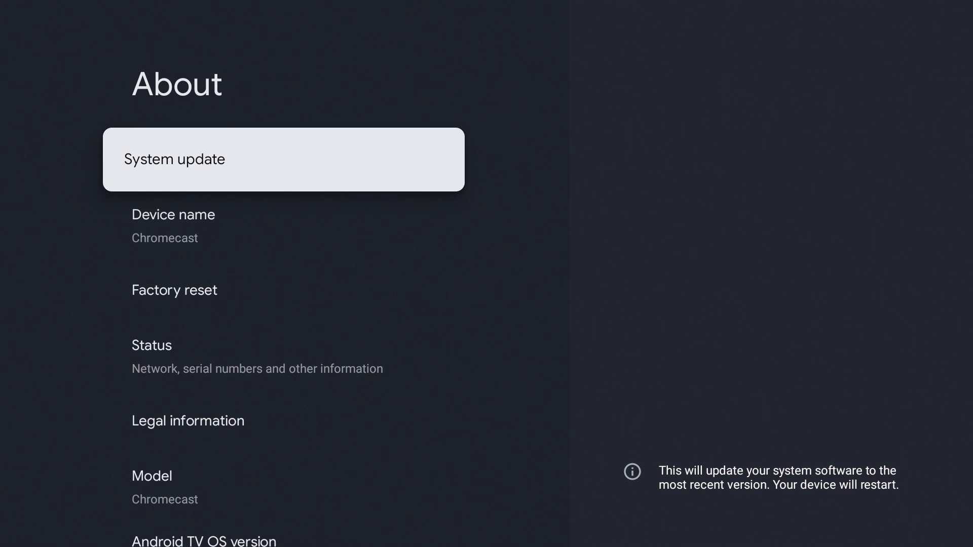
scroll("down", 3)
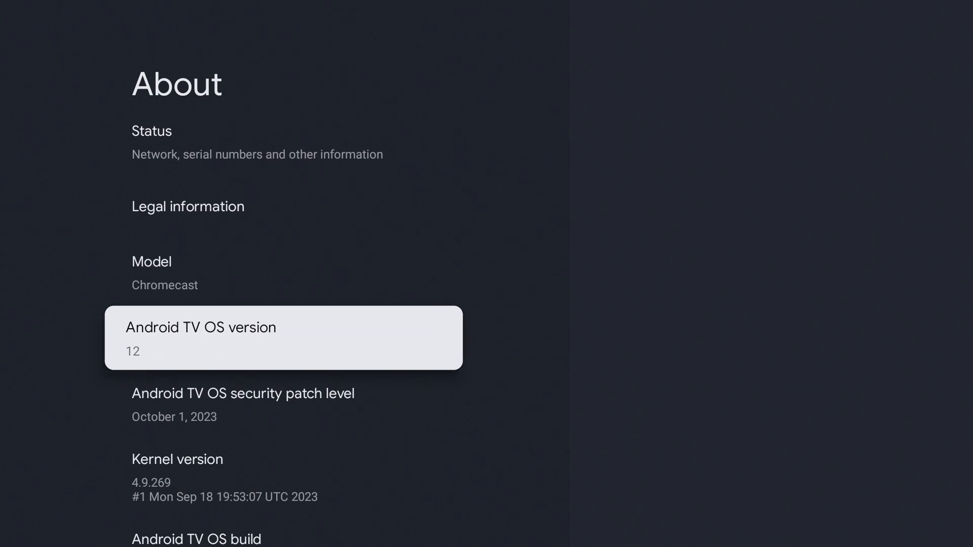
scroll("down", 3)
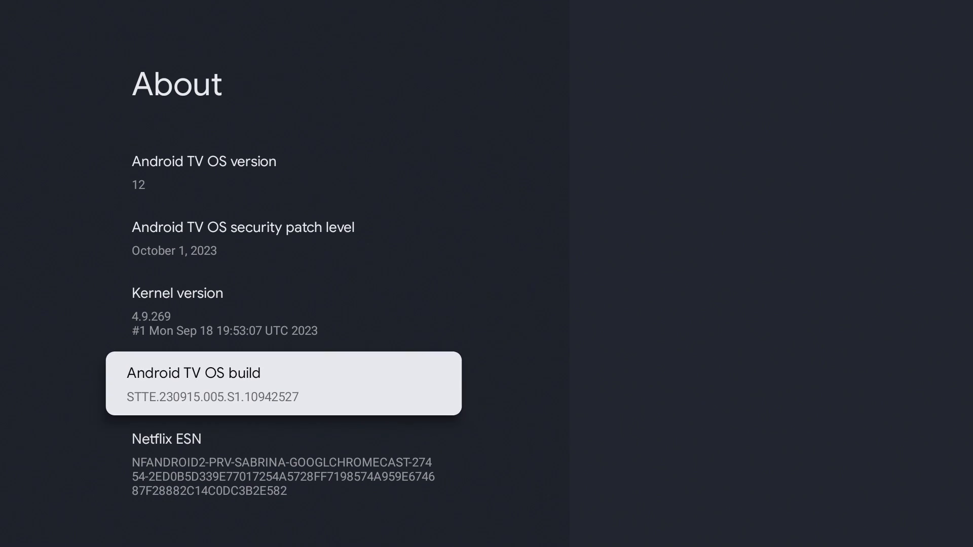
left_click(283, 383)
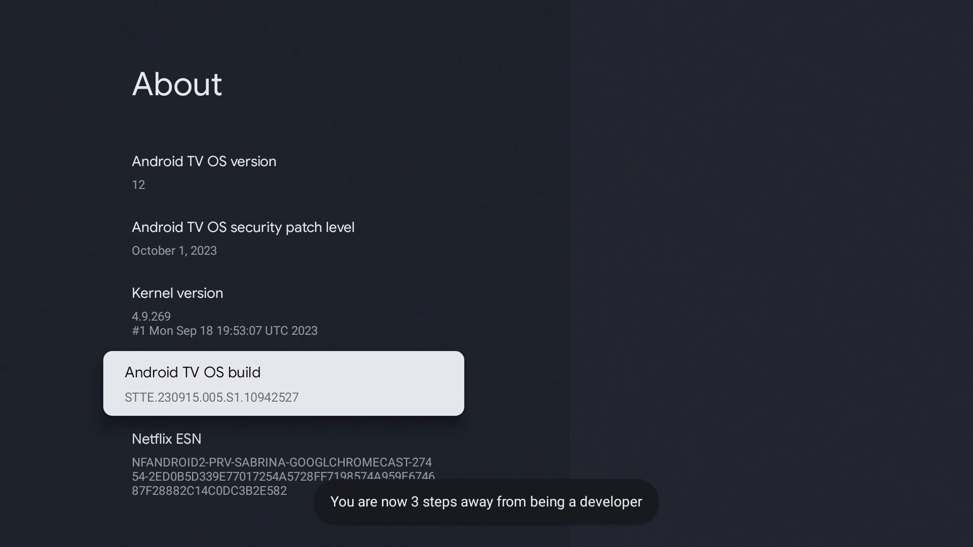
left_click(282, 383)
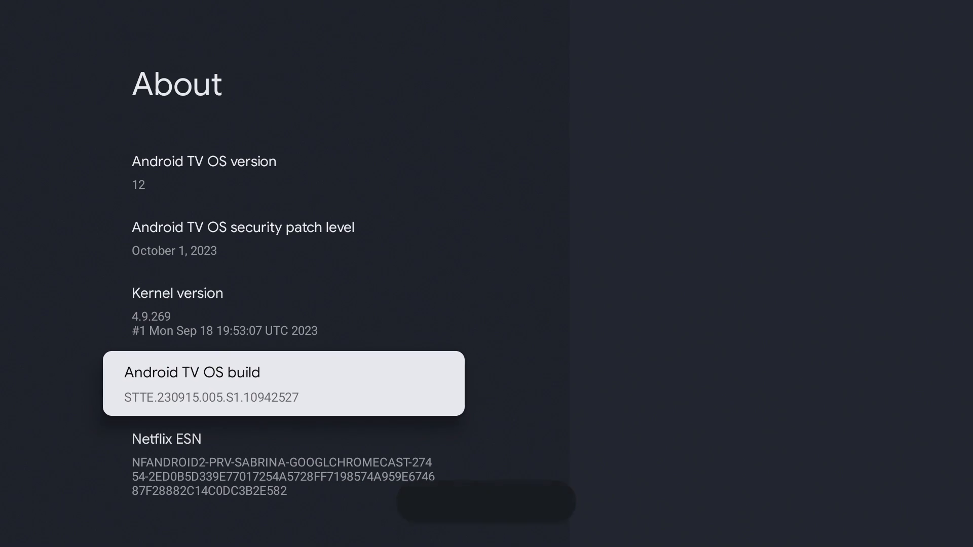
left_click(282, 383)
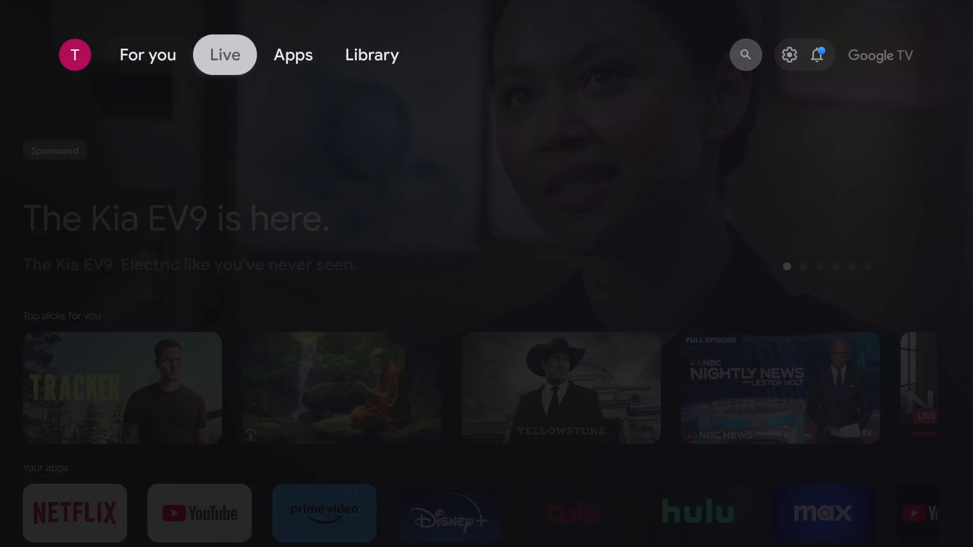
- Search Google TV for "downlo" to list Downloader by AFTVnews among app results
left_click(745, 54)
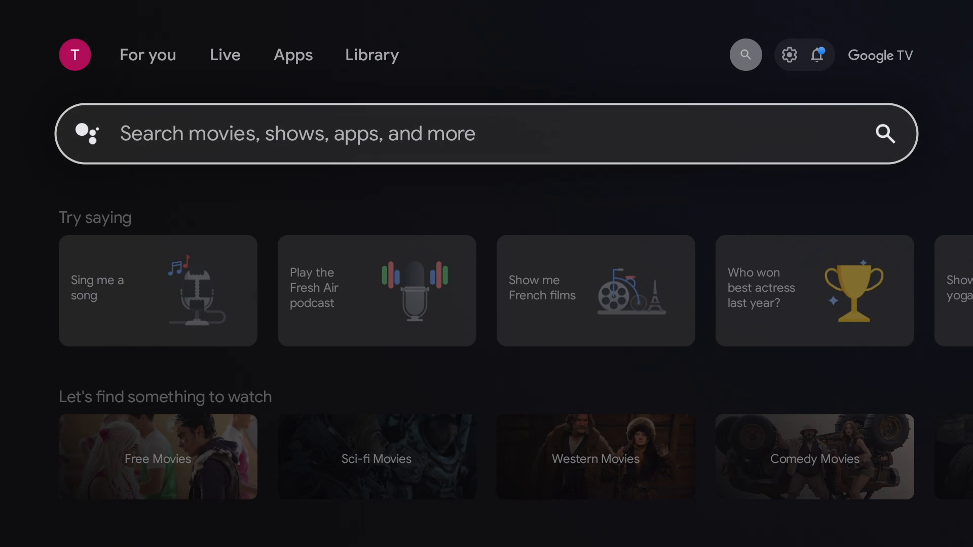
left_click(486, 134)
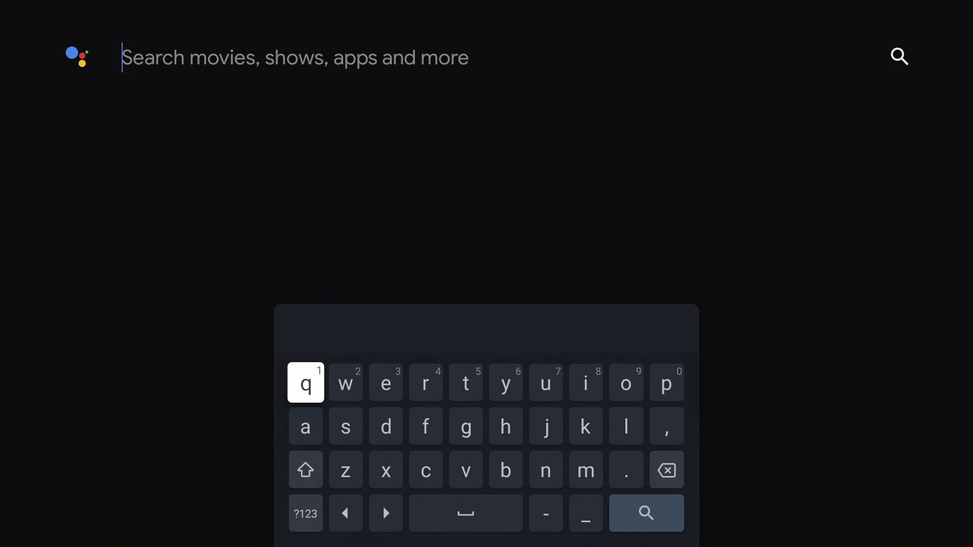
type("downlo")
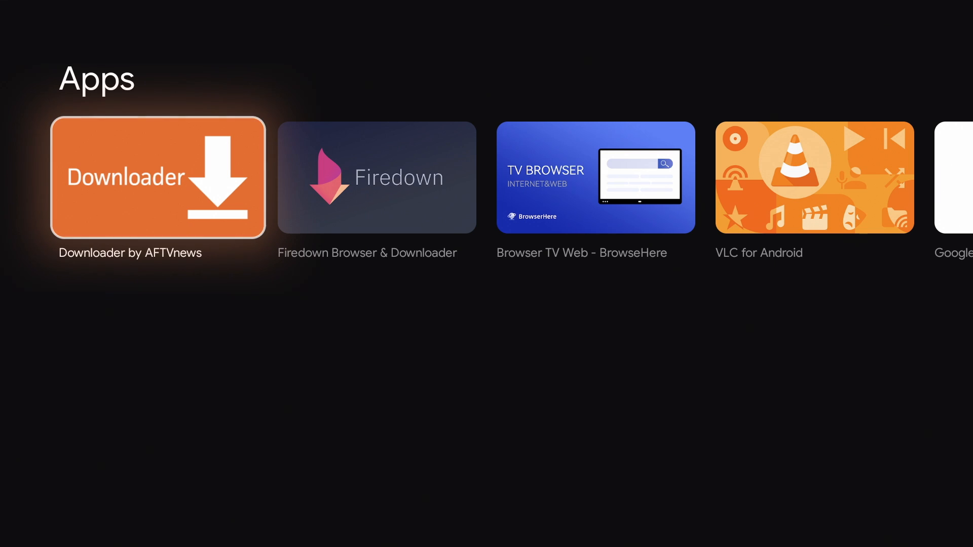
- Install and open Downloader by AFTVnews, allow media access, and dismiss the Quick Start Guide
left_click(158, 178)
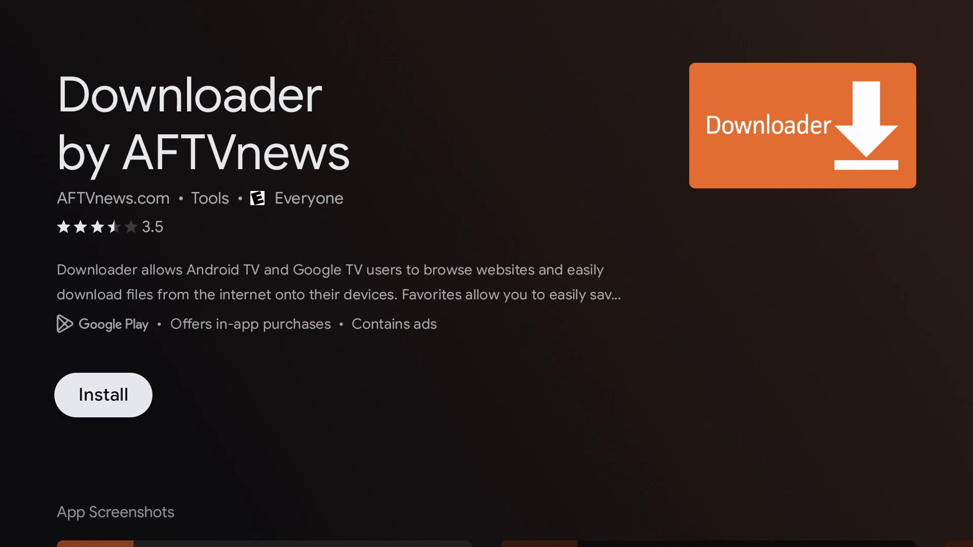
left_click(102, 395)
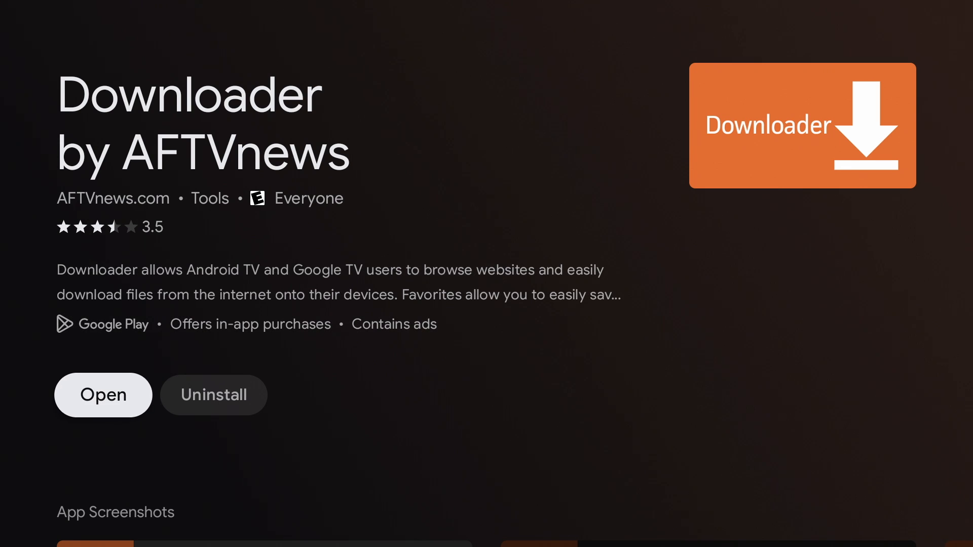
left_click(103, 395)
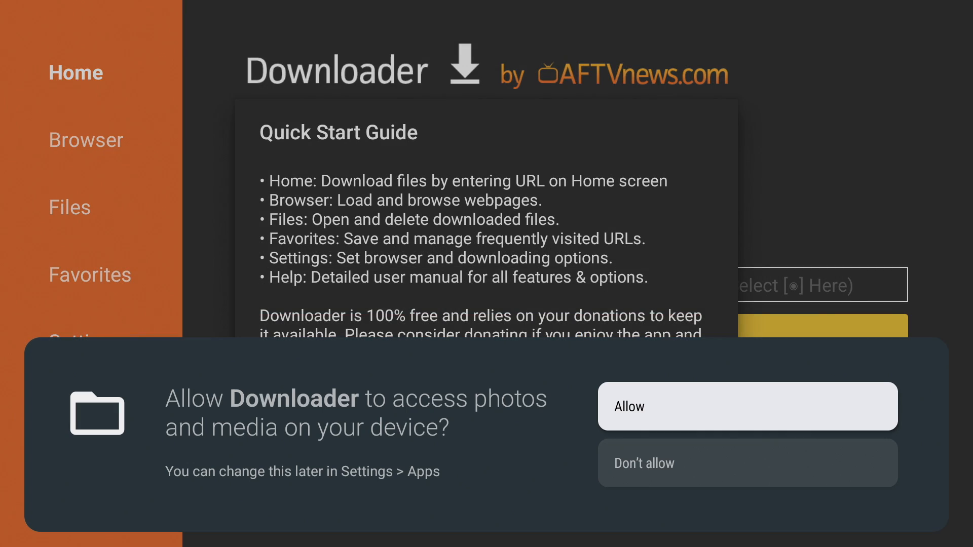
left_click(747, 406)
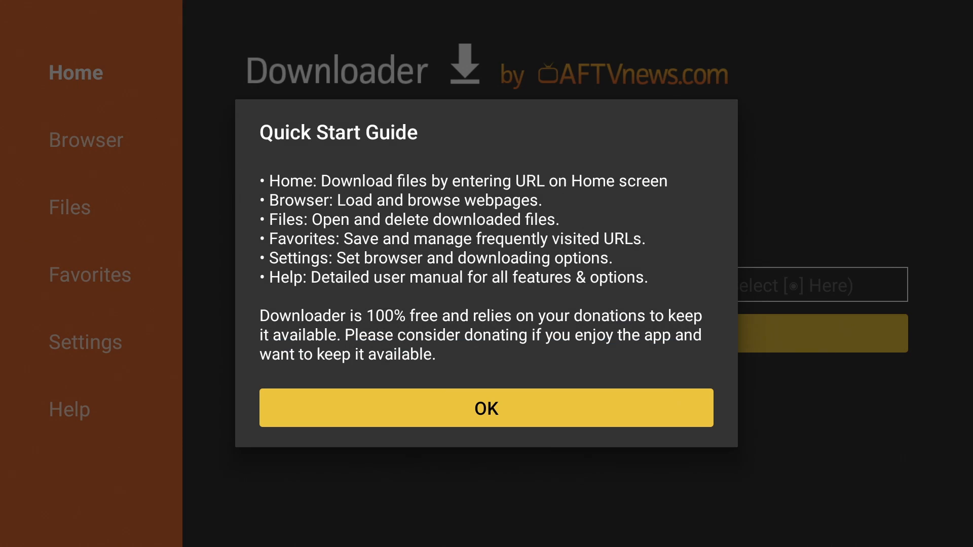
left_click(486, 407)
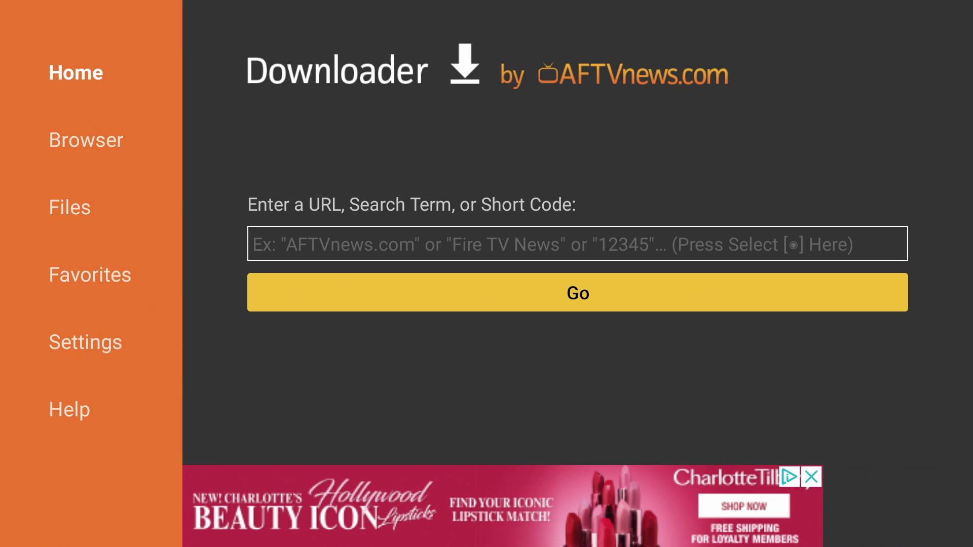
- Enter the bit.ly short link in Downloader's URL box to open the rawapk Firefox page
left_click(578, 243)
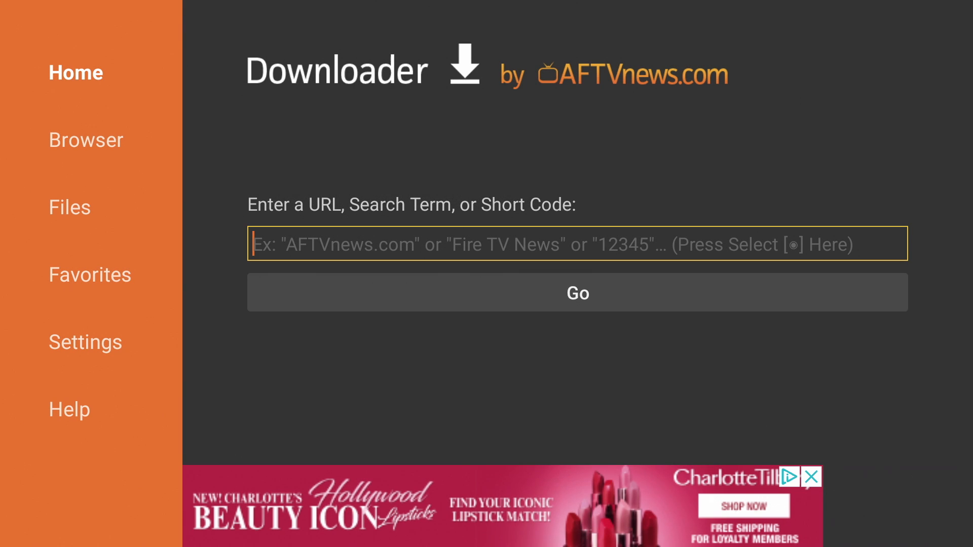
left_click(576, 244)
type("bit.ly/")
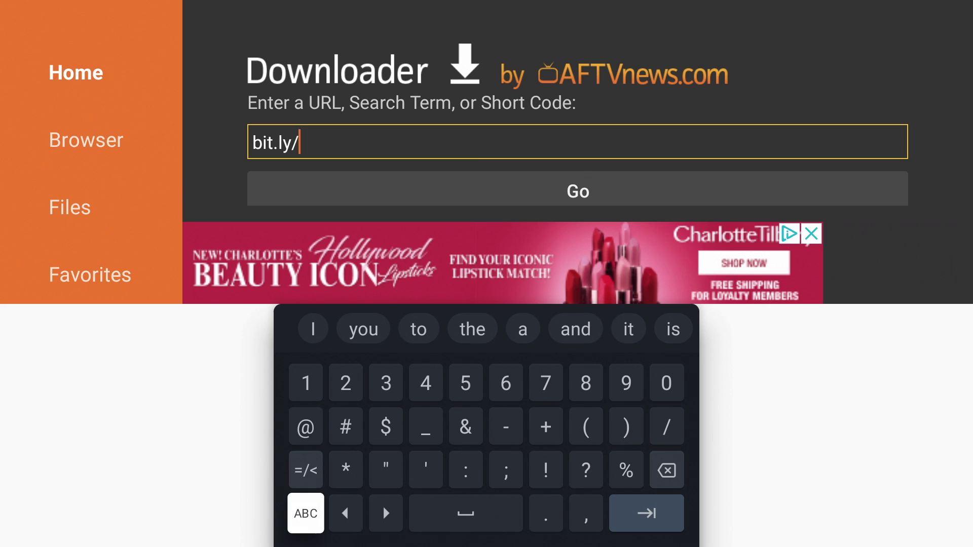
left_click(425, 425)
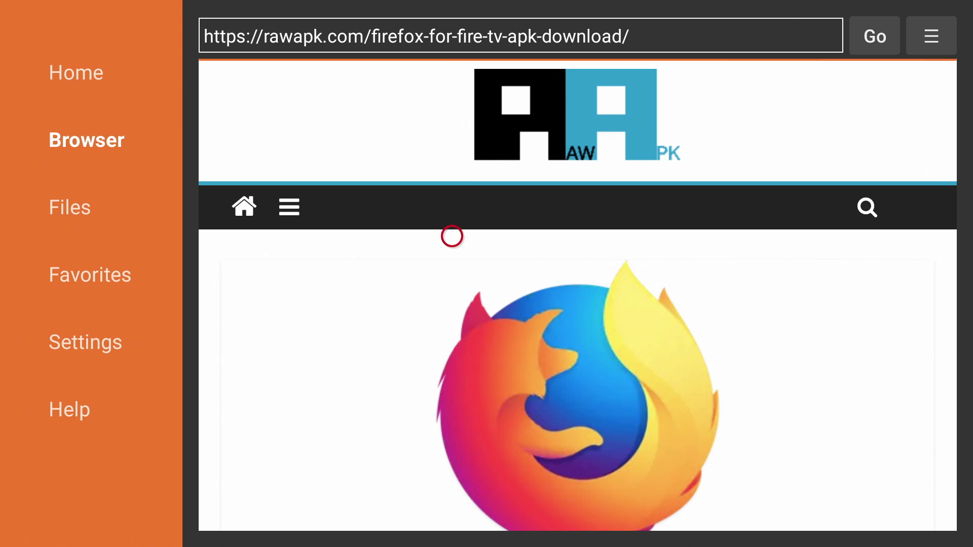
- Scroll the rawapk page past the Download Firefox for Fire TV .APK button
scroll("down", 3)
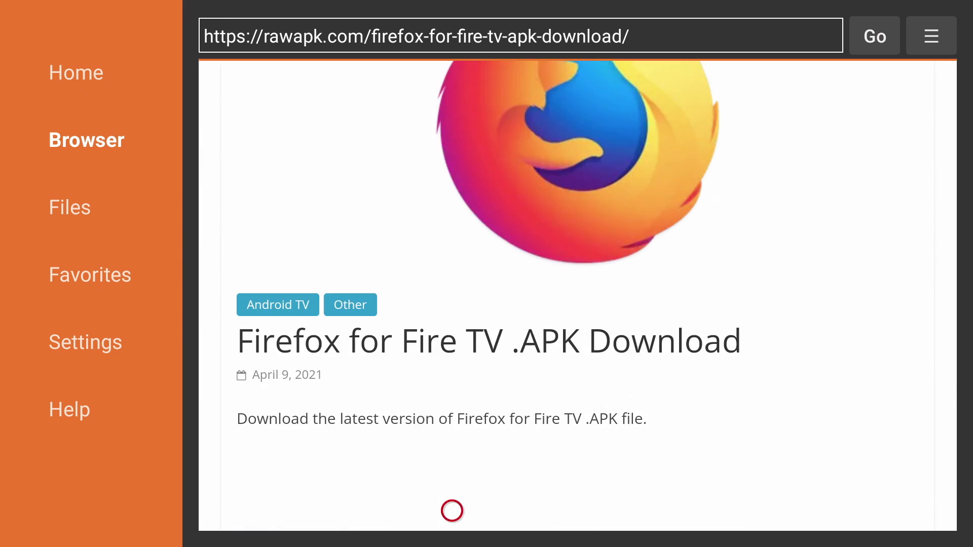
scroll("down", 3)
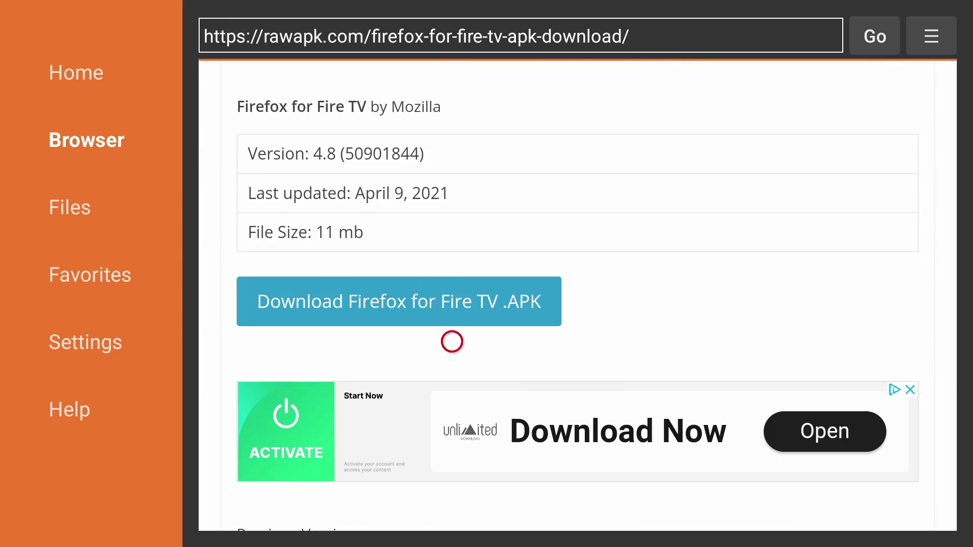
mouse_move(385, 292)
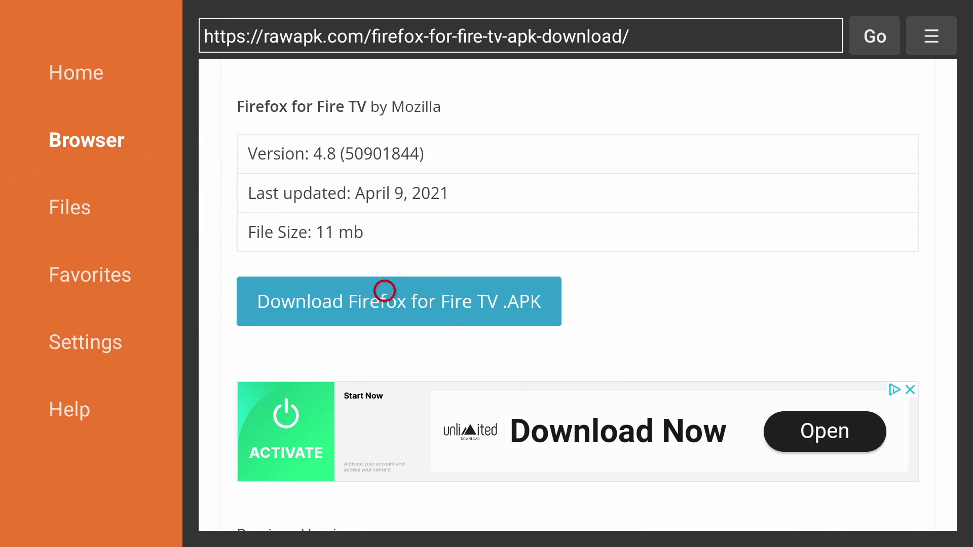
mouse_move(385, 409)
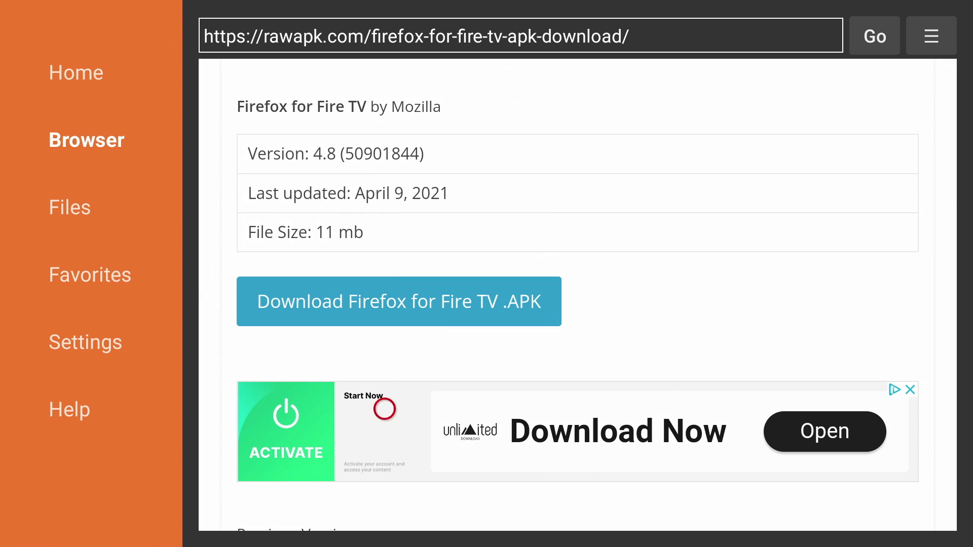
scroll("down", 3)
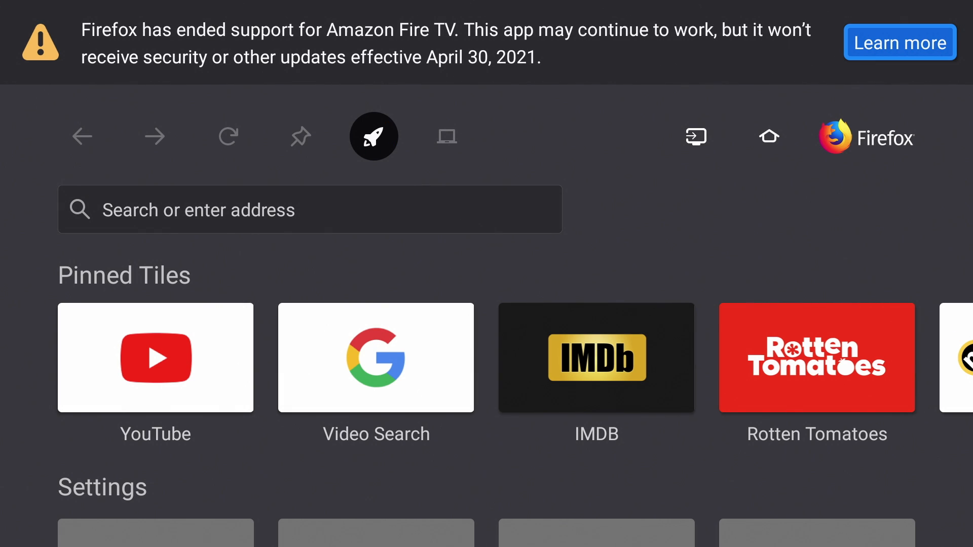
- Exit Firefox back to Downloader's rawapk page listing versions 4.7.1, 4.6 and 2.1.1
left_click(899, 42)
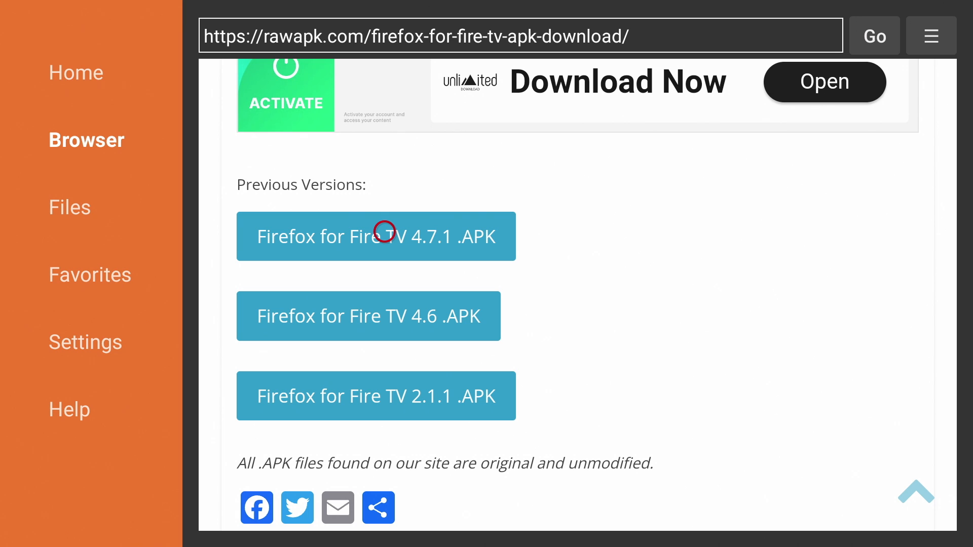
- Download the Firefox 4.7.1 APK, allow Downloader to install unknown apps, and install it
left_click(376, 236)
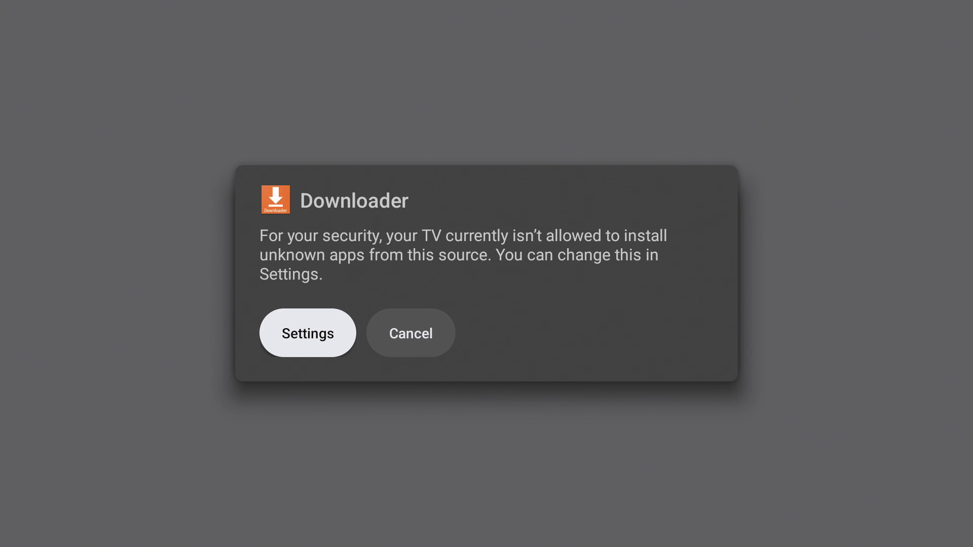
left_click(307, 333)
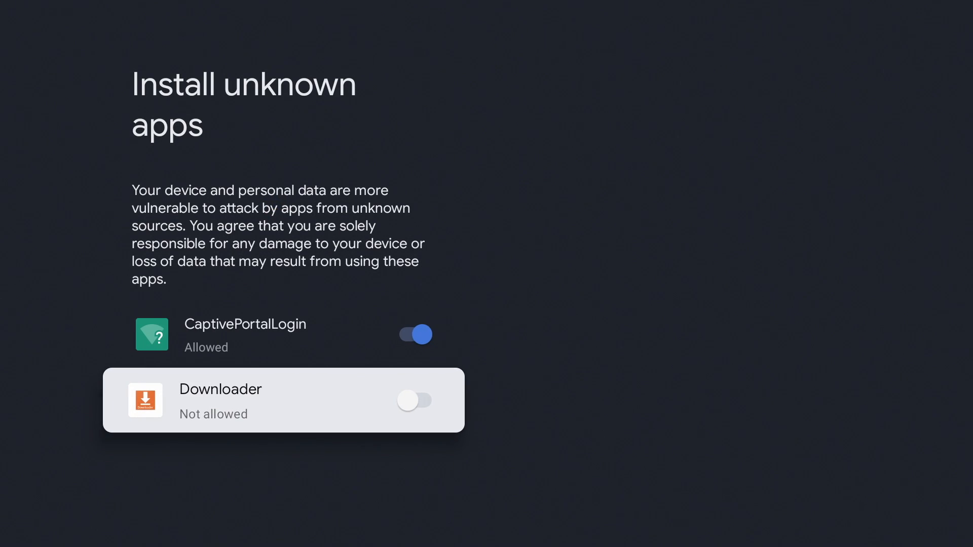
left_click(414, 400)
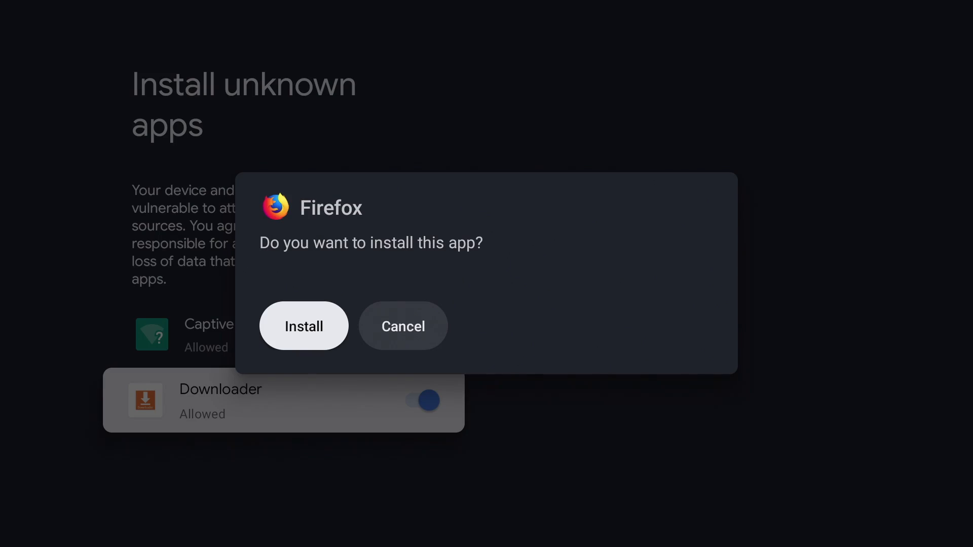
left_click(303, 326)
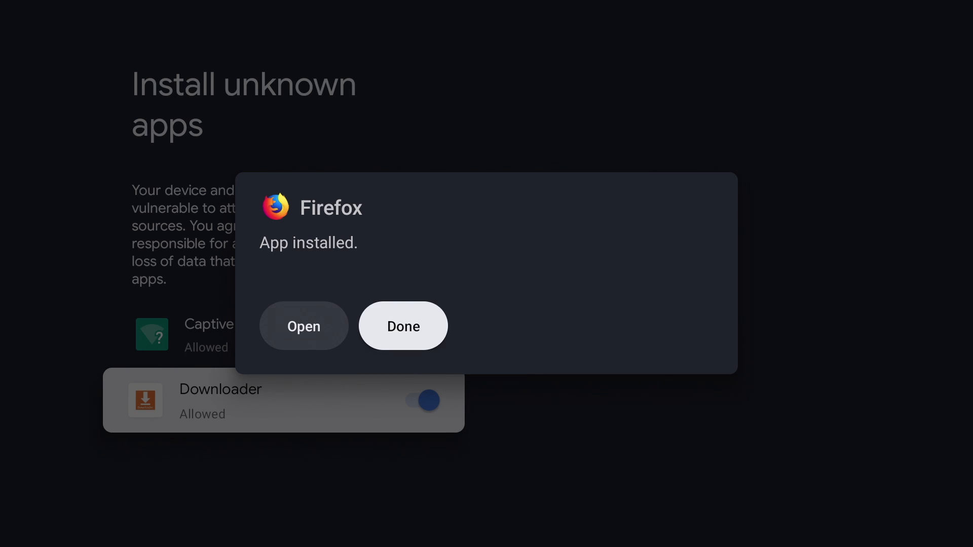
left_click(402, 326)
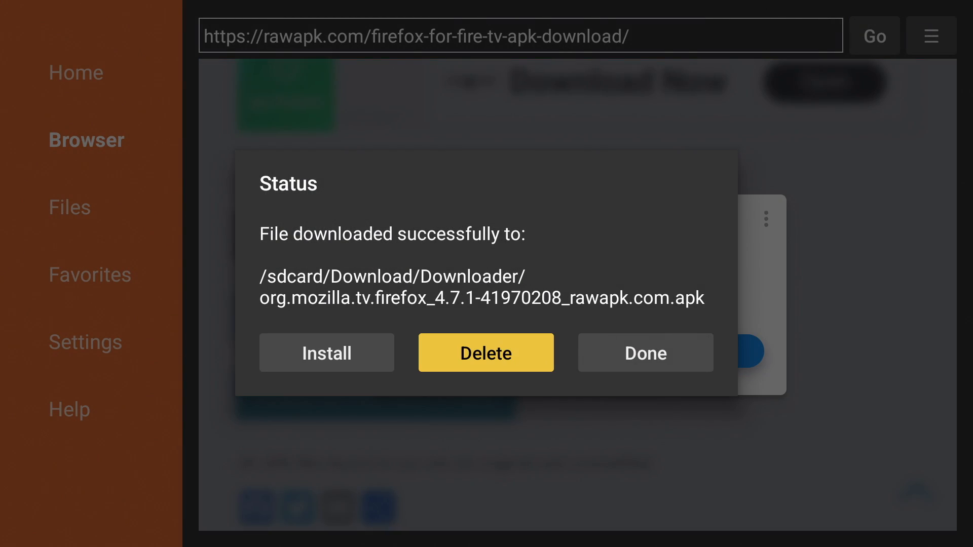
- Delete the downloaded Firefox 4.7.1 APK and confirm the deletion
left_click(486, 353)
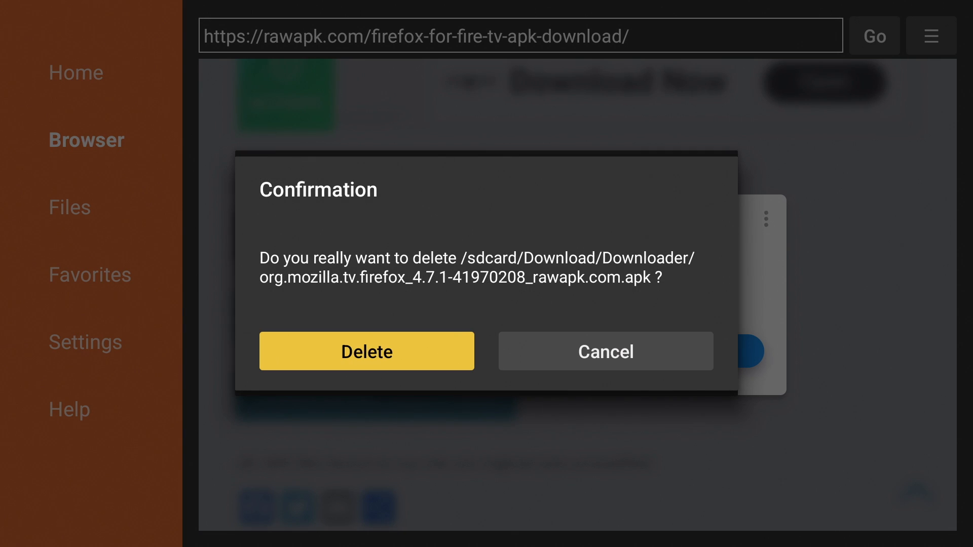
left_click(365, 352)
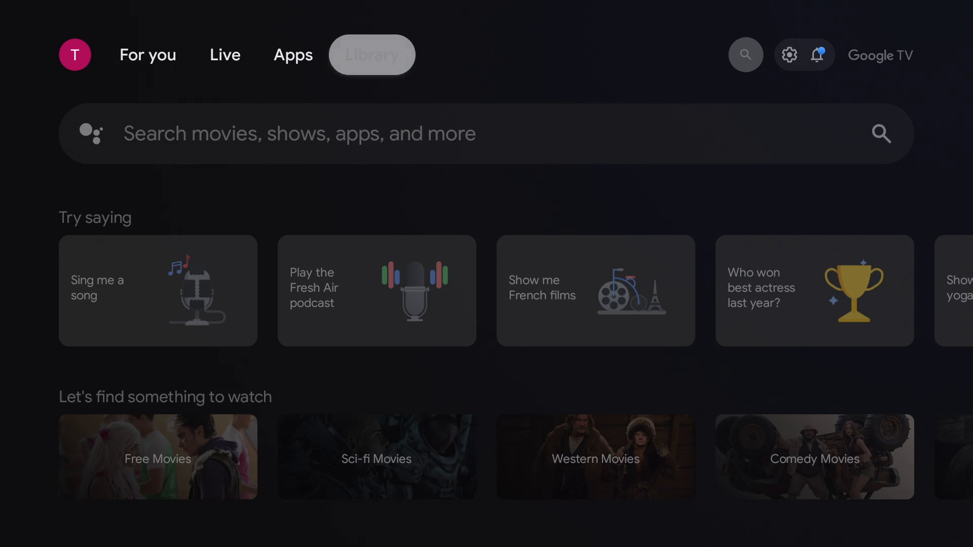
- Launch Firefox 4.7.1 from the Apps tab's Your apps list
left_click(293, 55)
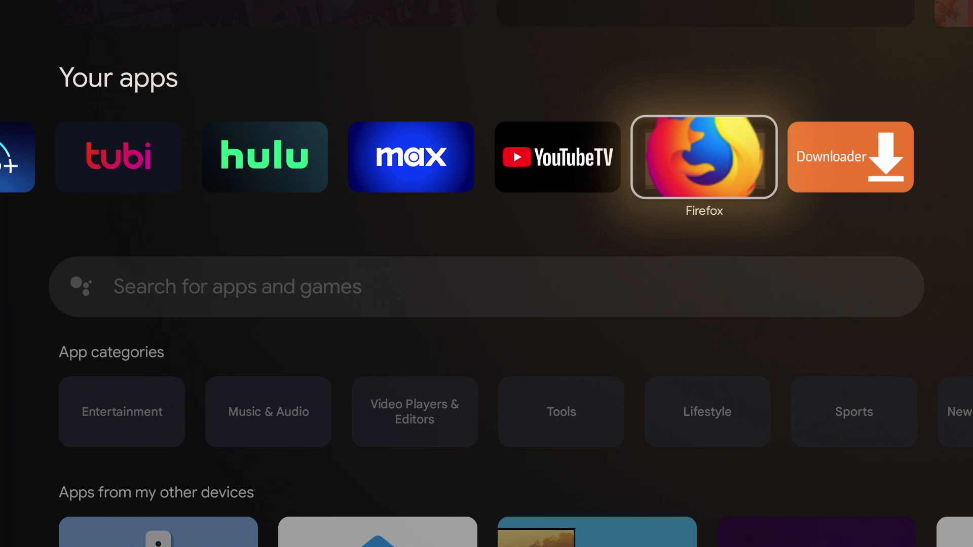
left_click(704, 157)
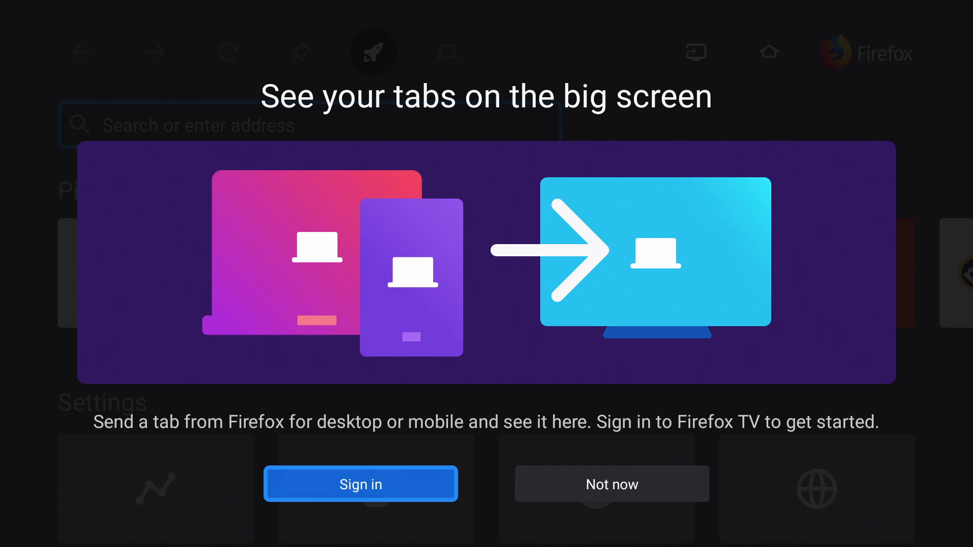
- Dismiss the Firefox sign-in prompt with Not now and open the pinned YouTube tile
left_click(611, 485)
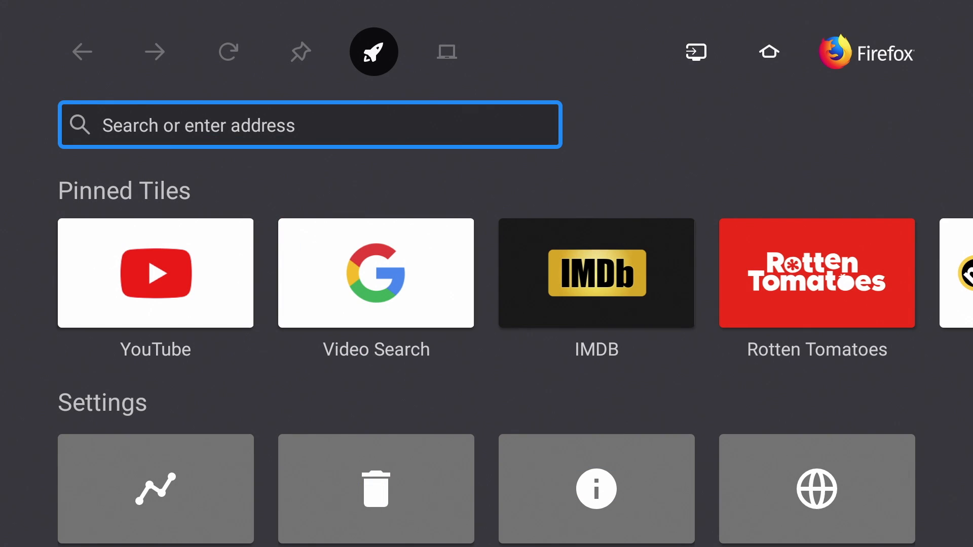
mouse_move(155, 273)
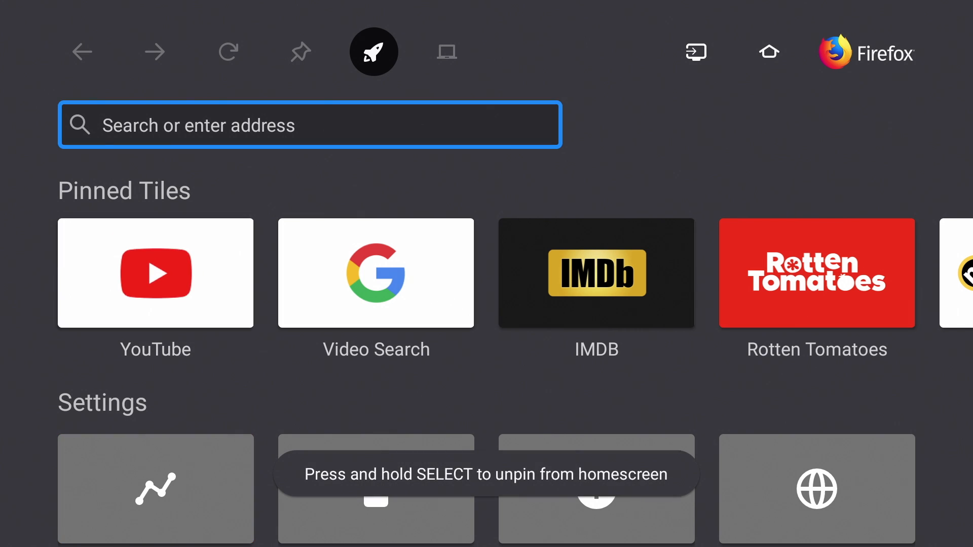
left_click(309, 124)
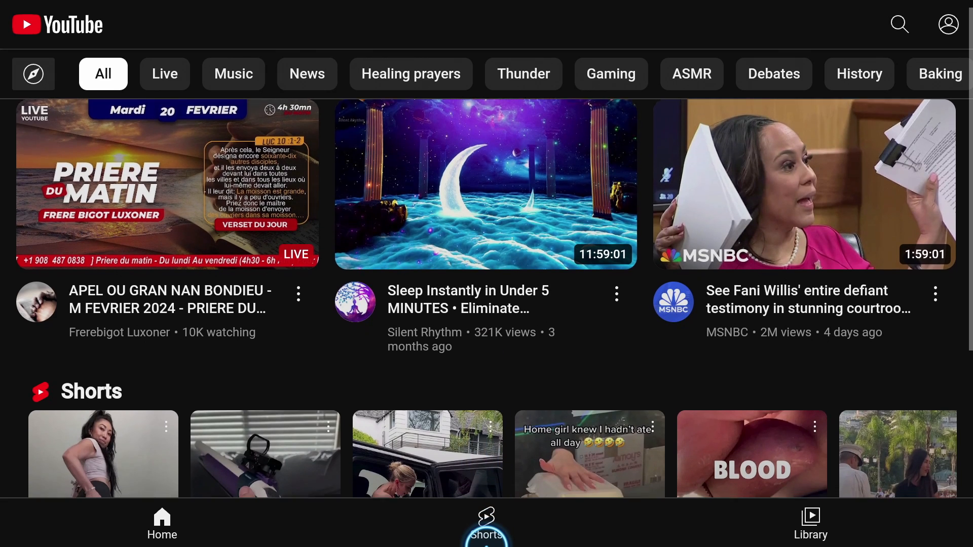
- Browse down the YouTube home feed and back up, then open the search keyboard
scroll("down", 3)
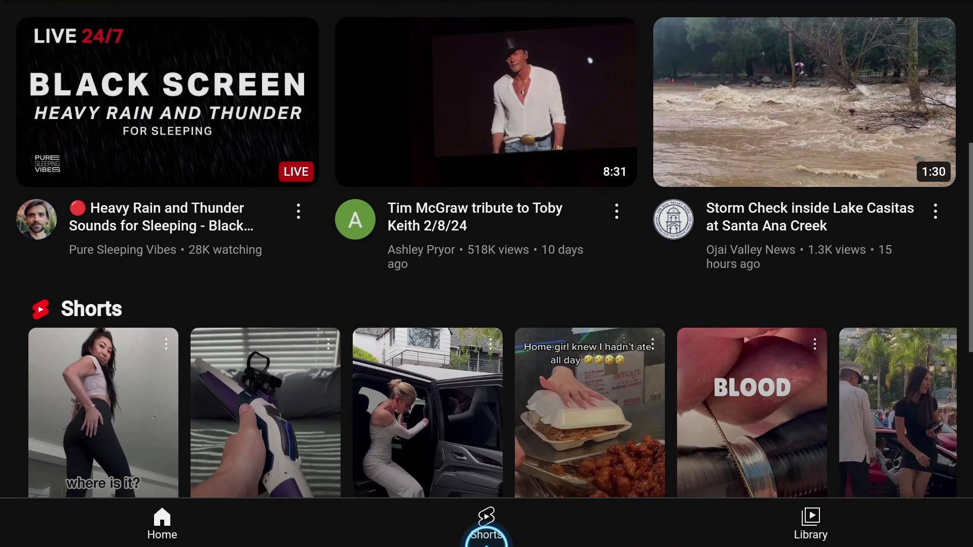
scroll("down", 3)
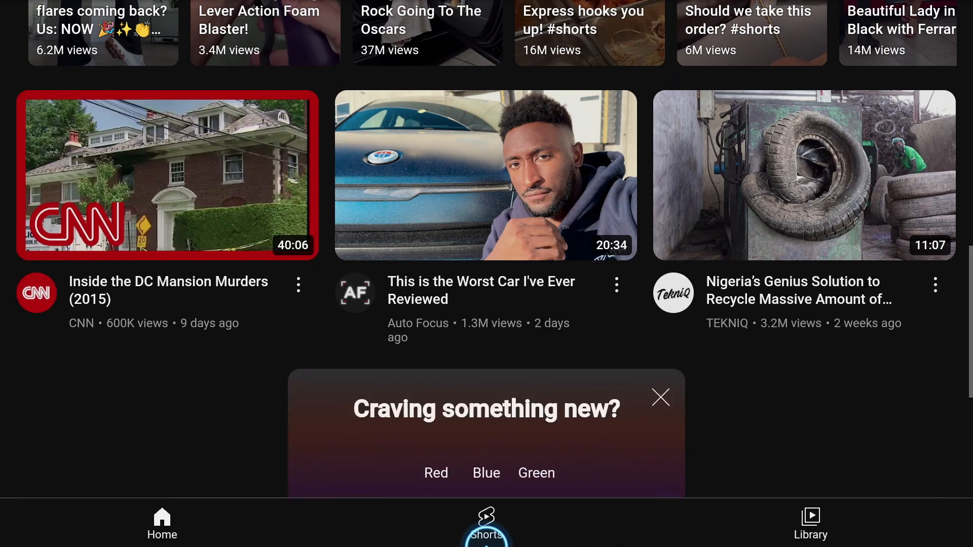
scroll("down", 3)
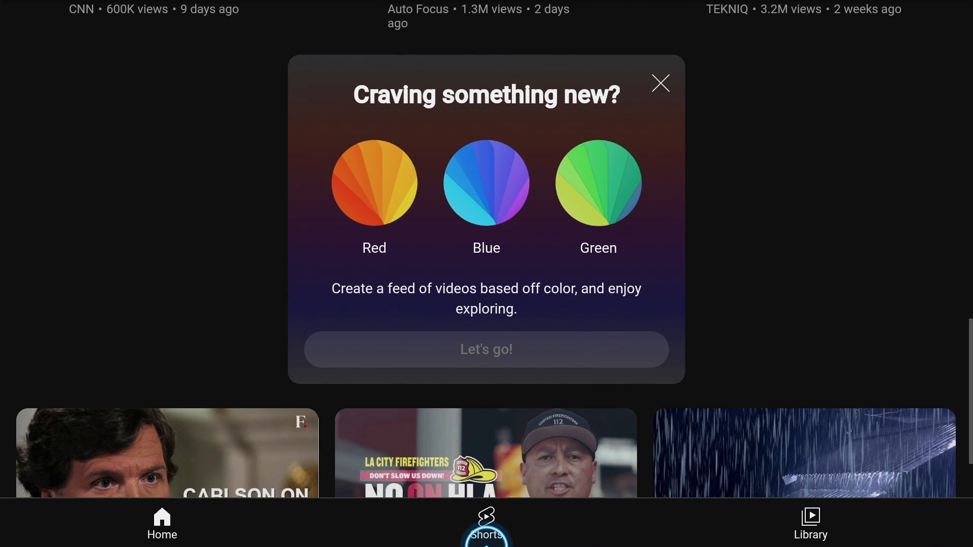
scroll("up", 3)
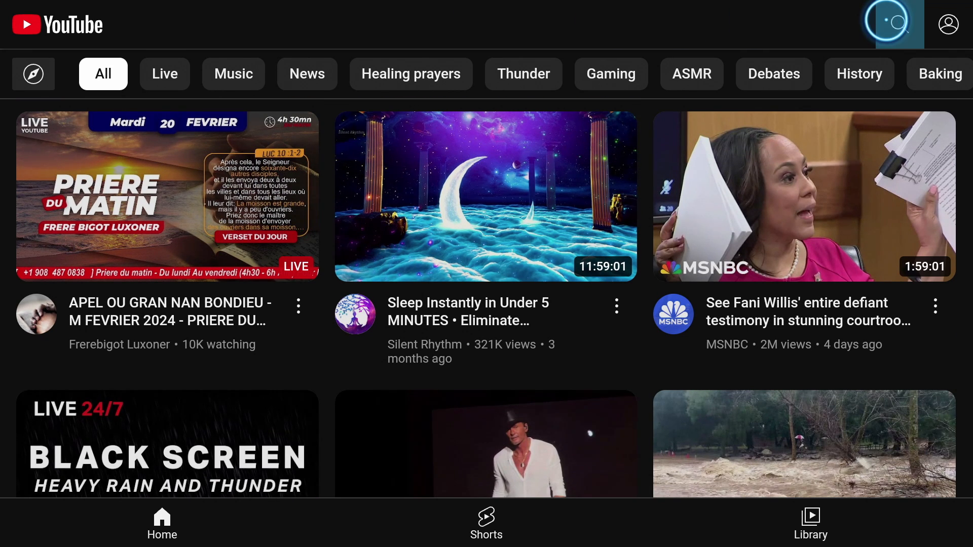
left_click(890, 24)
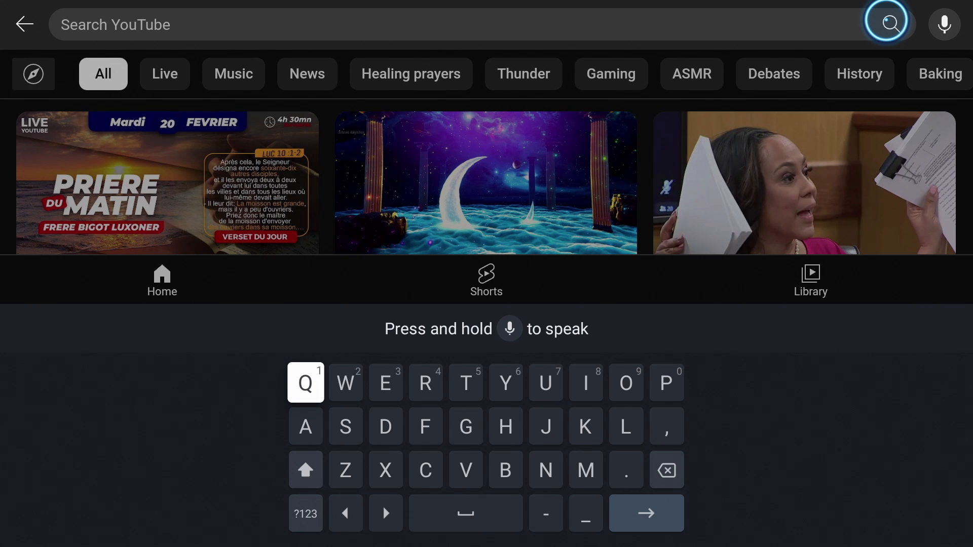